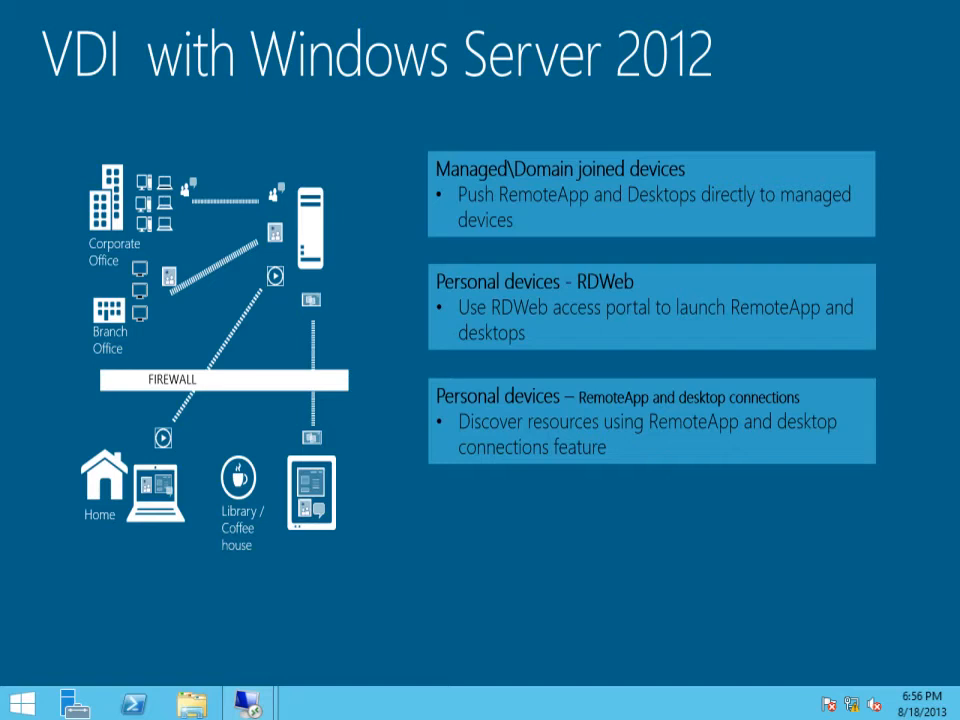
- Dismiss the VDI overview slide to reveal the desktop with remote connection shortcuts
{"action": "left_click", "coordinate": [248, 703]}
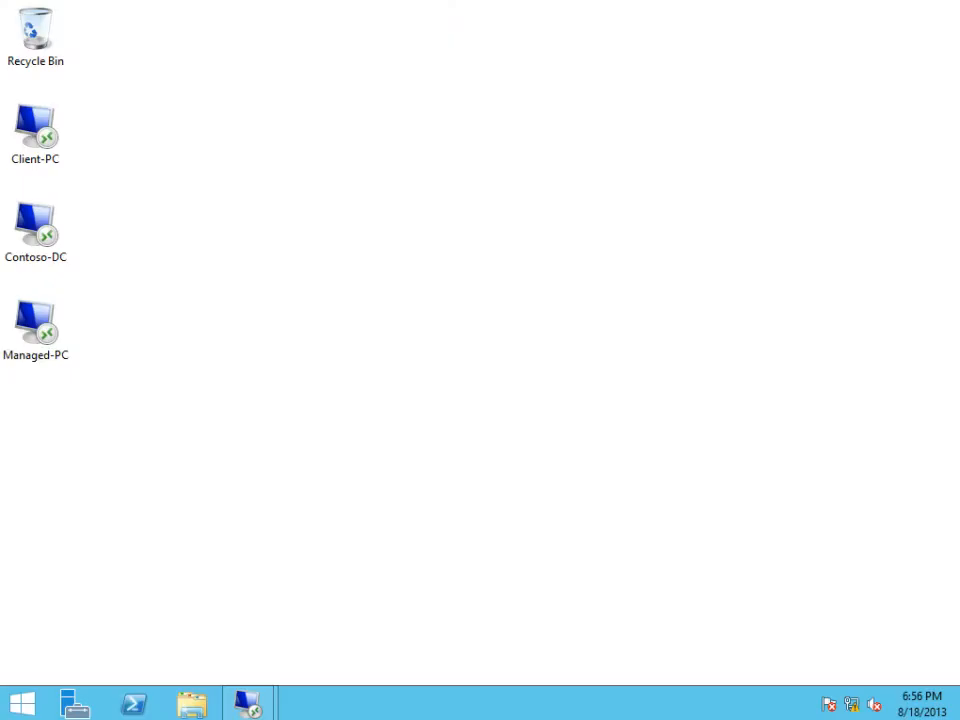
{"action": "mouse_move", "coordinate": [136, 488]}
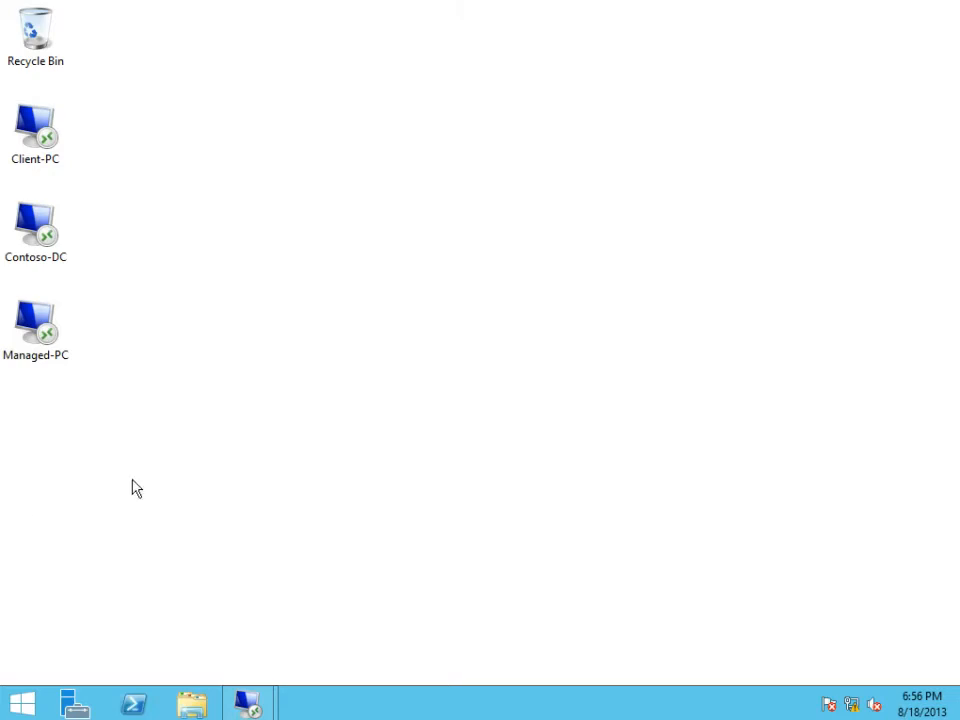
{"action": "mouse_move", "coordinate": [248, 703]}
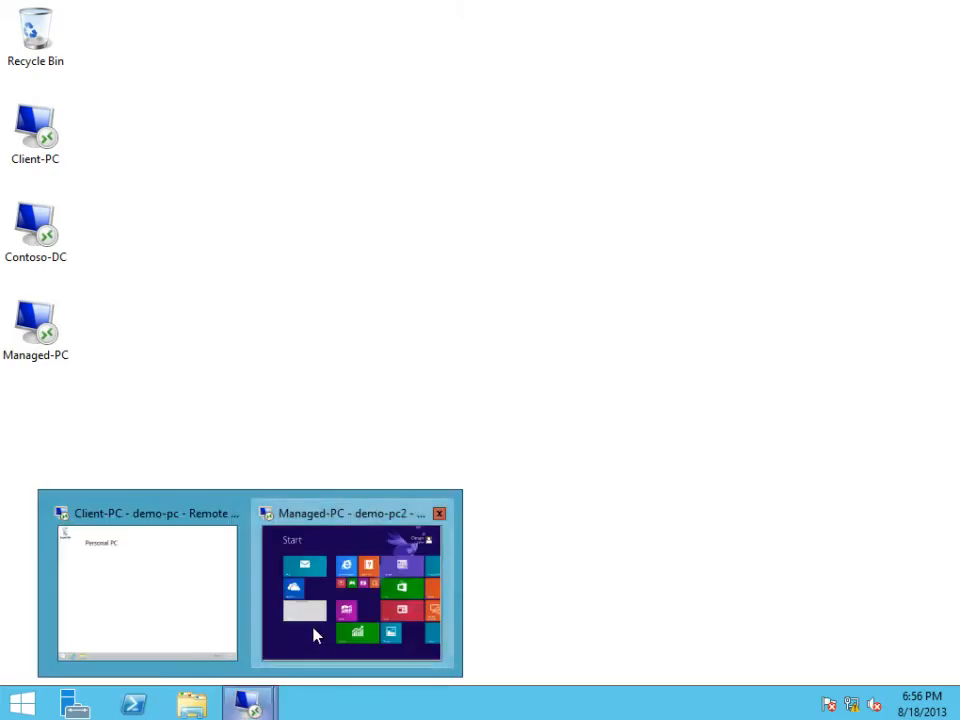
- Switch to the Managed-PC session and scroll its full Apps list to Work Resources (RADC)
{"action": "left_click", "coordinate": [352, 590]}
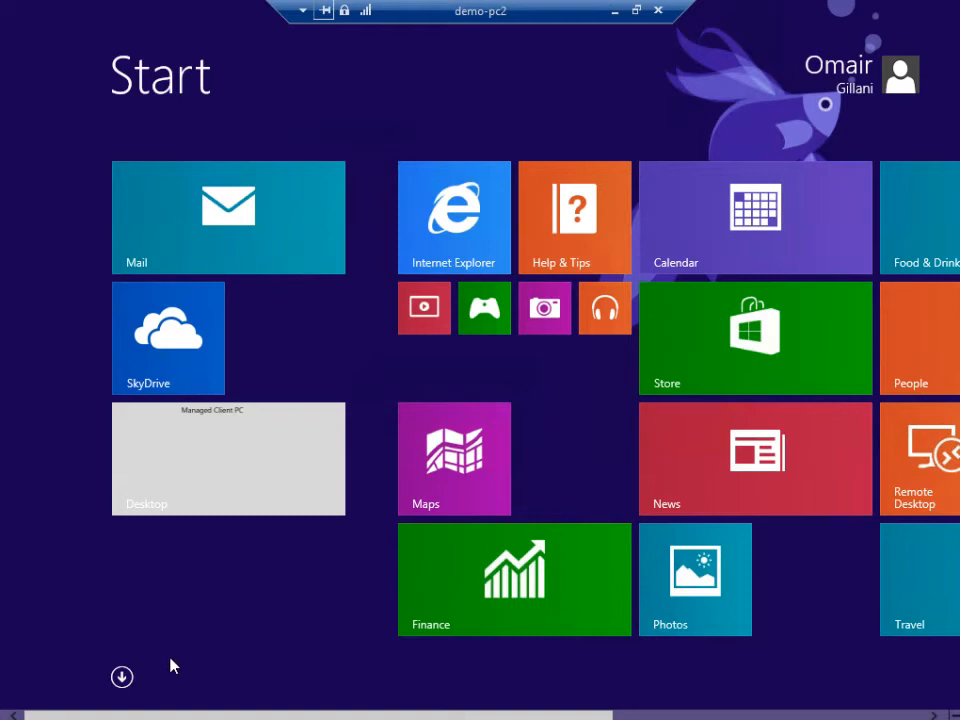
{"action": "left_click", "coordinate": [122, 677]}
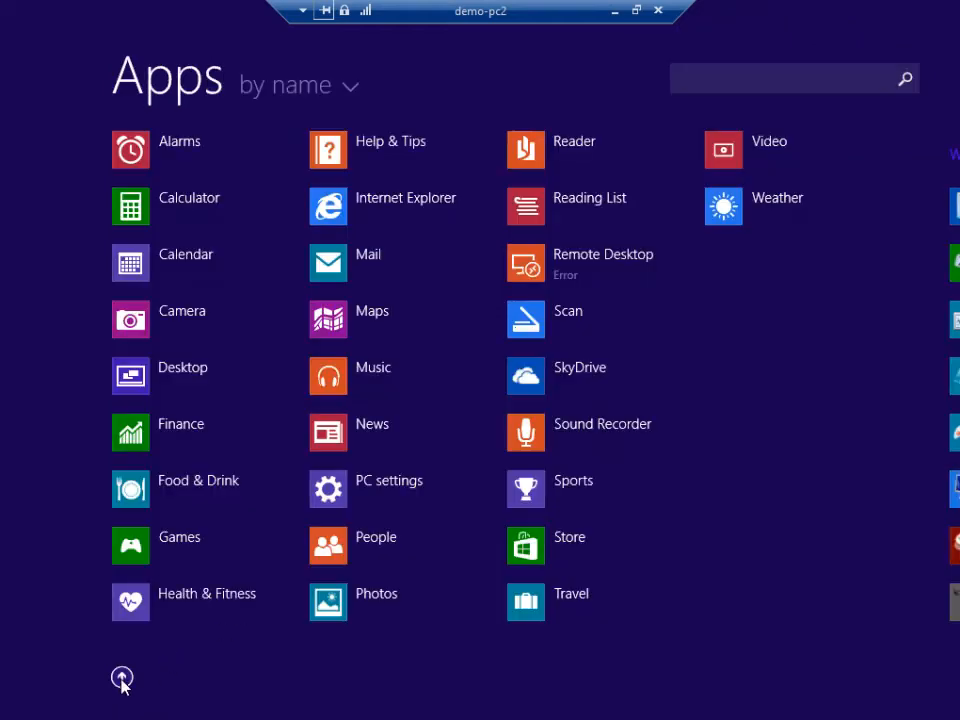
{"action": "scroll", "scroll_direction": "right", "scroll_amount": 3}
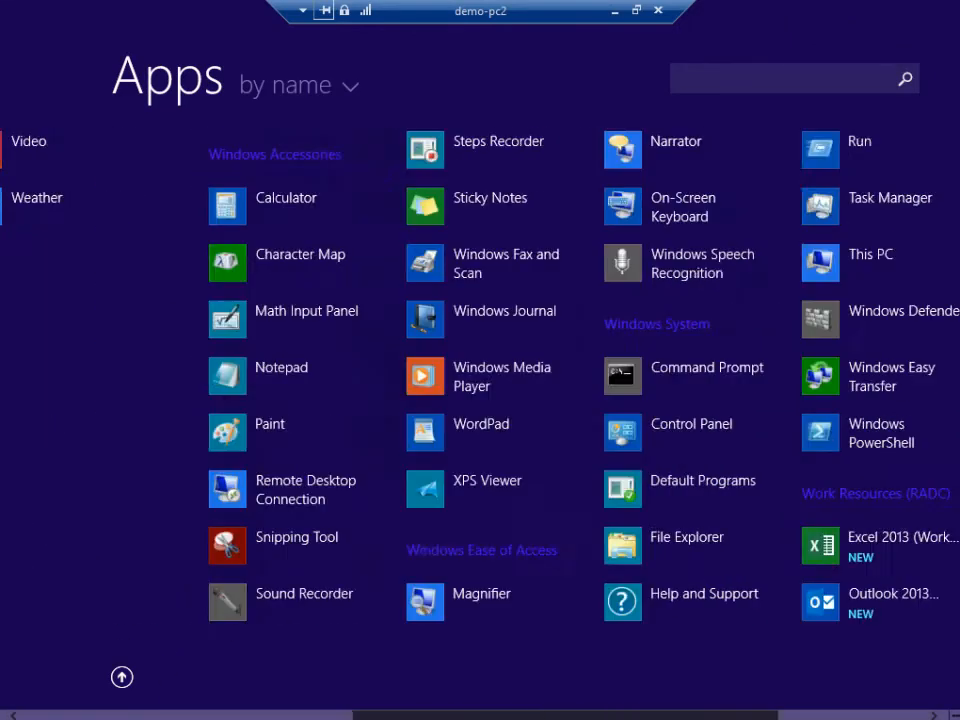
{"action": "scroll", "scroll_direction": "right", "scroll_amount": 3}
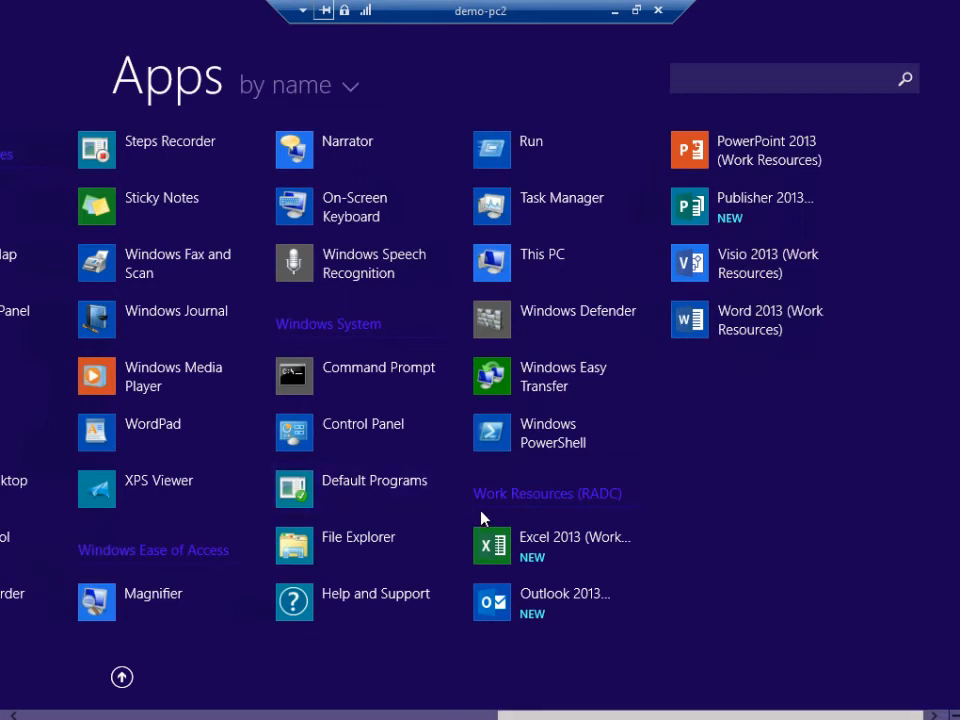
{"action": "mouse_move", "coordinate": [757, 225]}
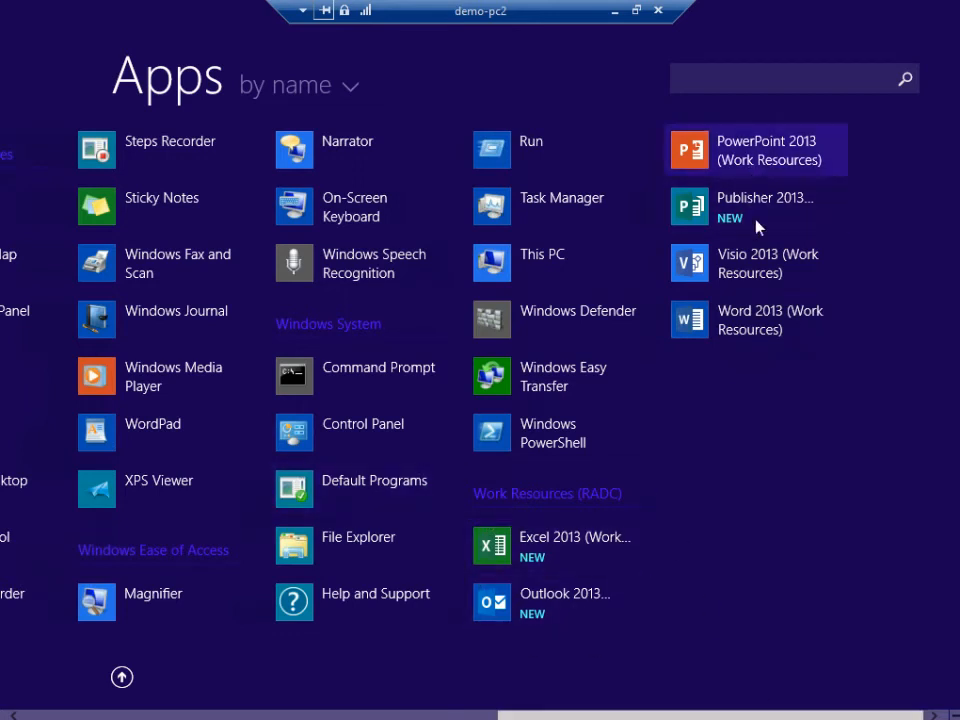
{"action": "mouse_move", "coordinate": [785, 385]}
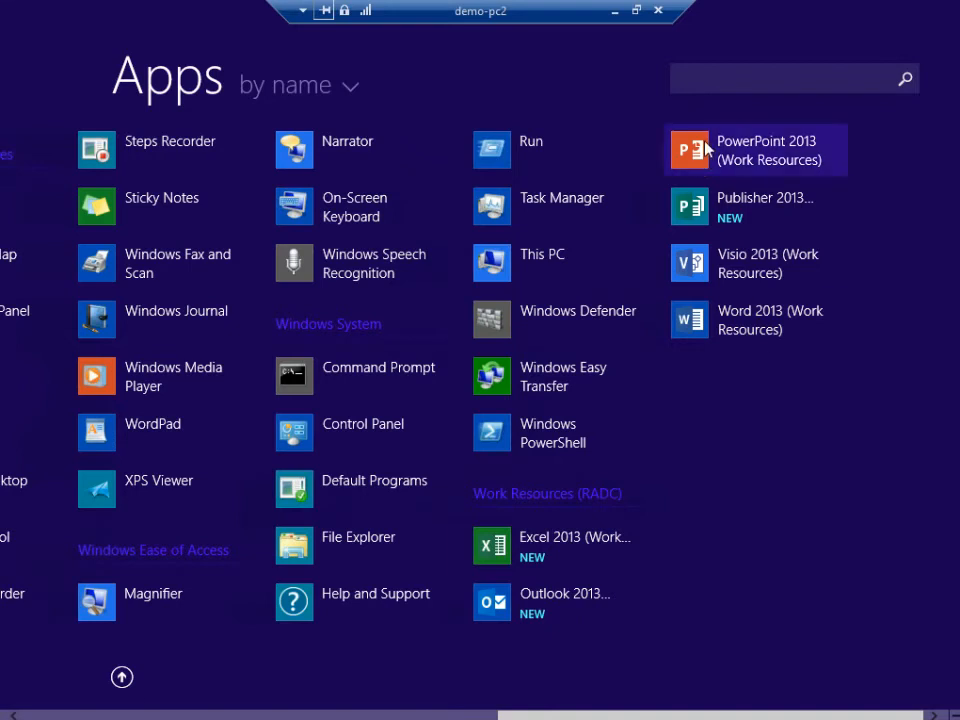
- Select the Office 2013 Work Resources apps and pin them as tiles on Start
{"action": "right_click", "coordinate": [755, 150]}
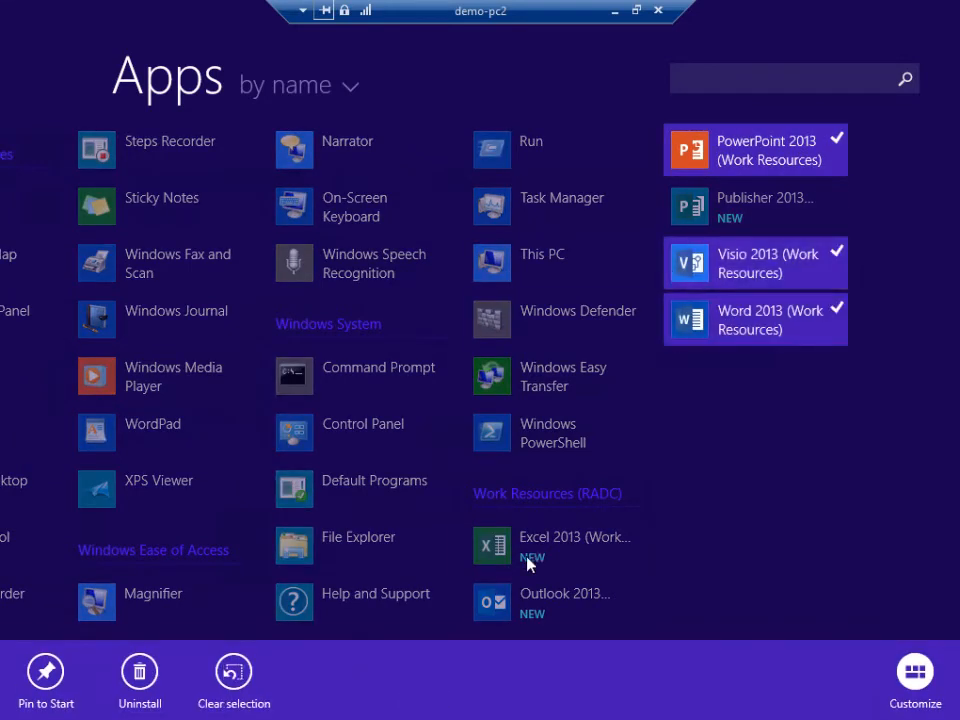
{"action": "left_click", "coordinate": [531, 547]}
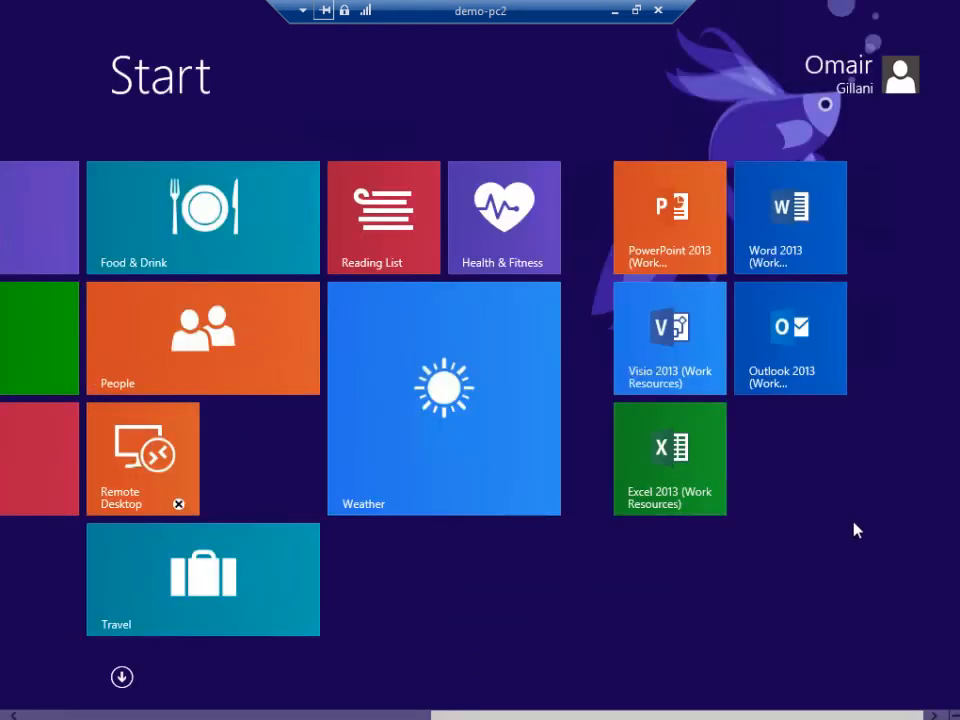
{"action": "left_click", "coordinate": [669, 337]}
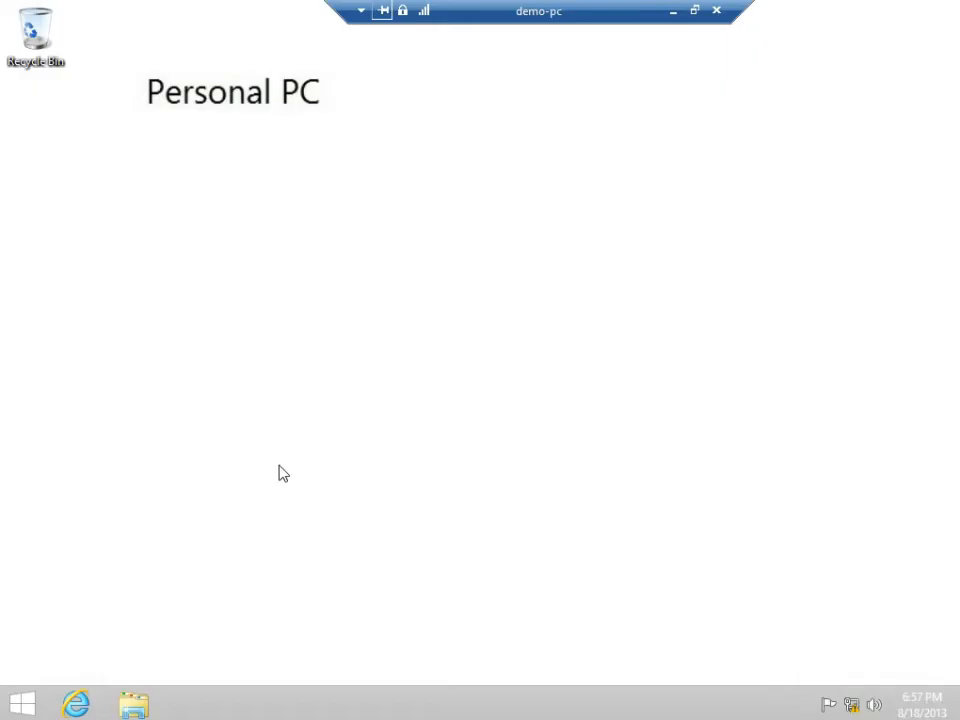
{"action": "mouse_move", "coordinate": [309, 468]}
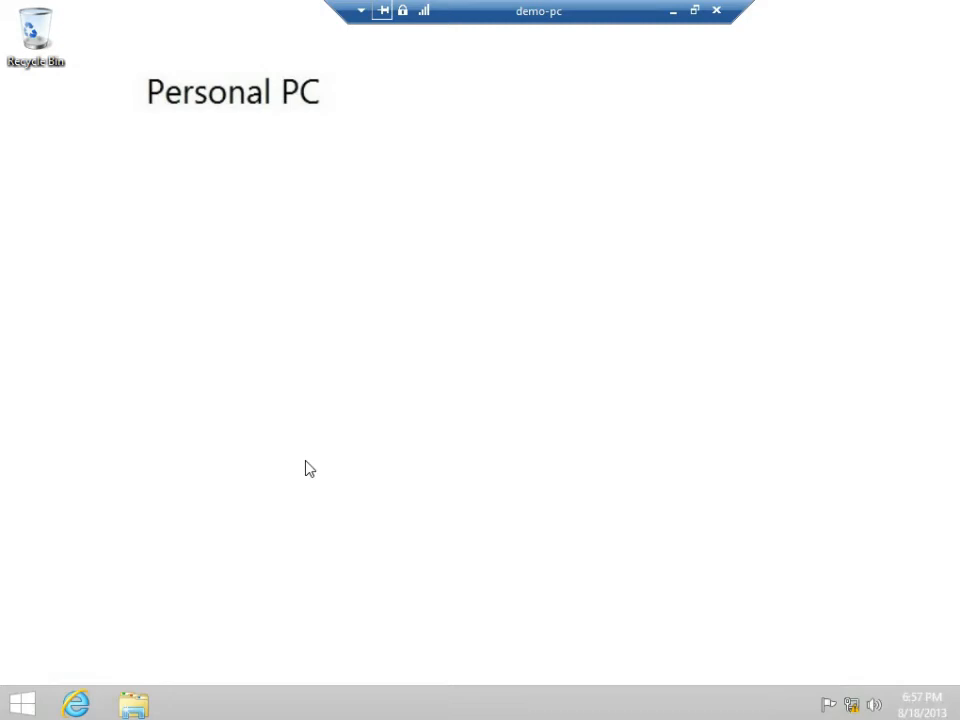
{"action": "mouse_move", "coordinate": [74, 704]}
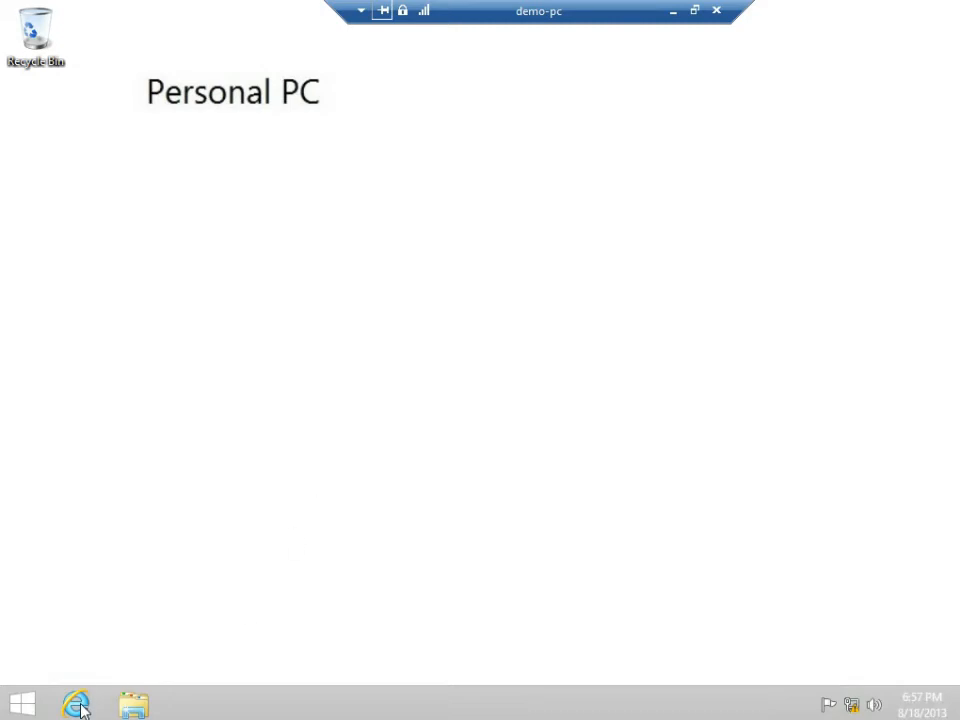
- Launch Internet Explorer on the Personal PC to load the RD Web Access sign-in page
{"action": "left_click", "coordinate": [72, 705]}
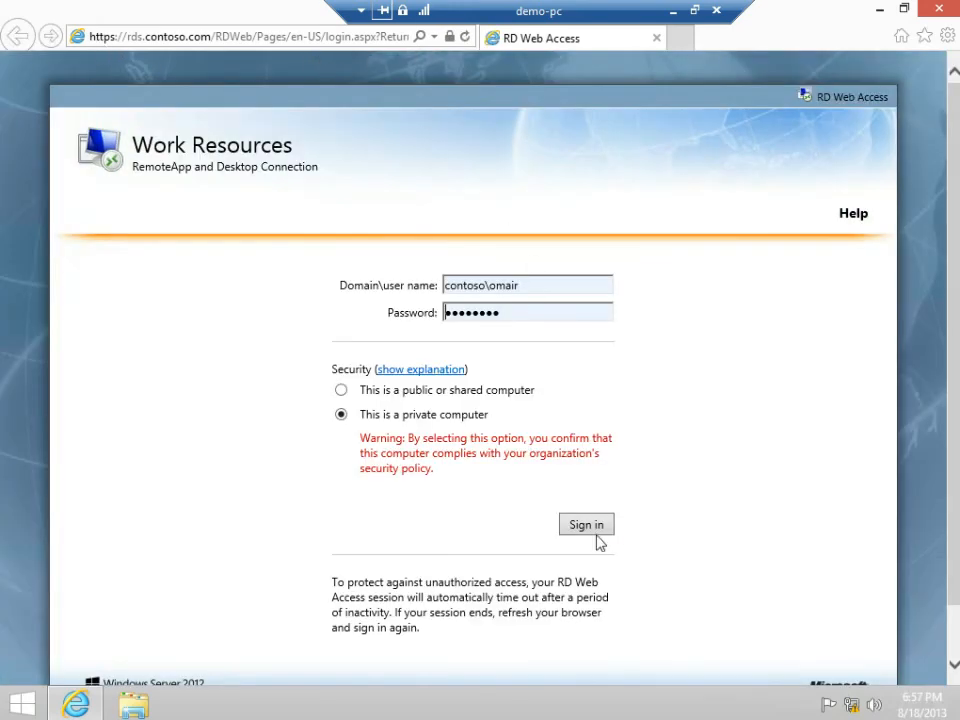
- Sign in to Work Resources, close the launched Visio window, sign out and close the browser
{"action": "left_click", "coordinate": [586, 524]}
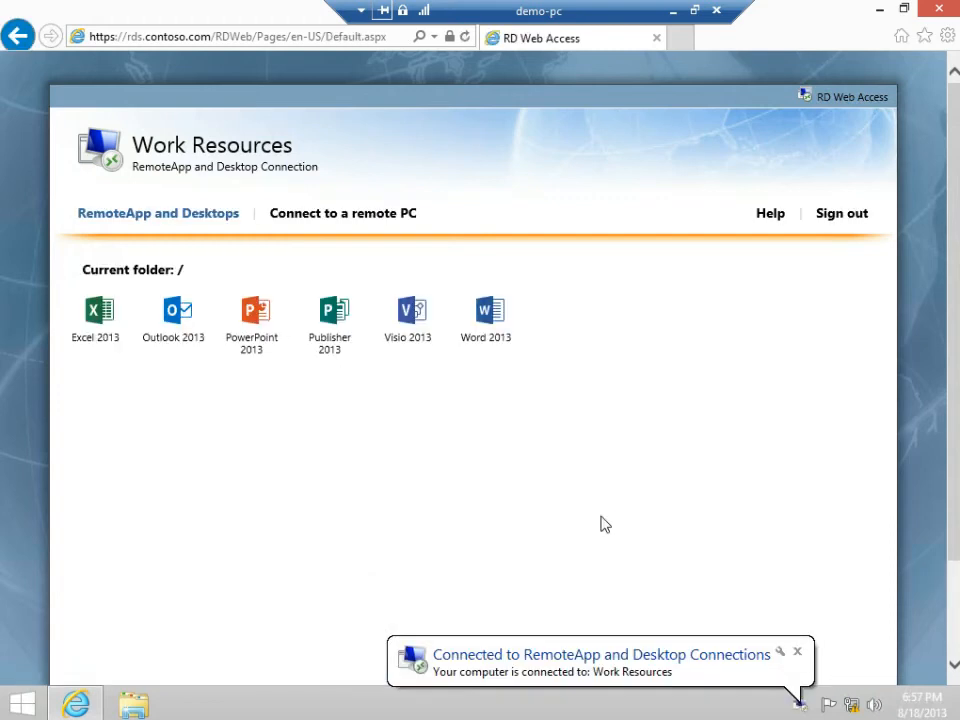
{"action": "mouse_move", "coordinate": [562, 402]}
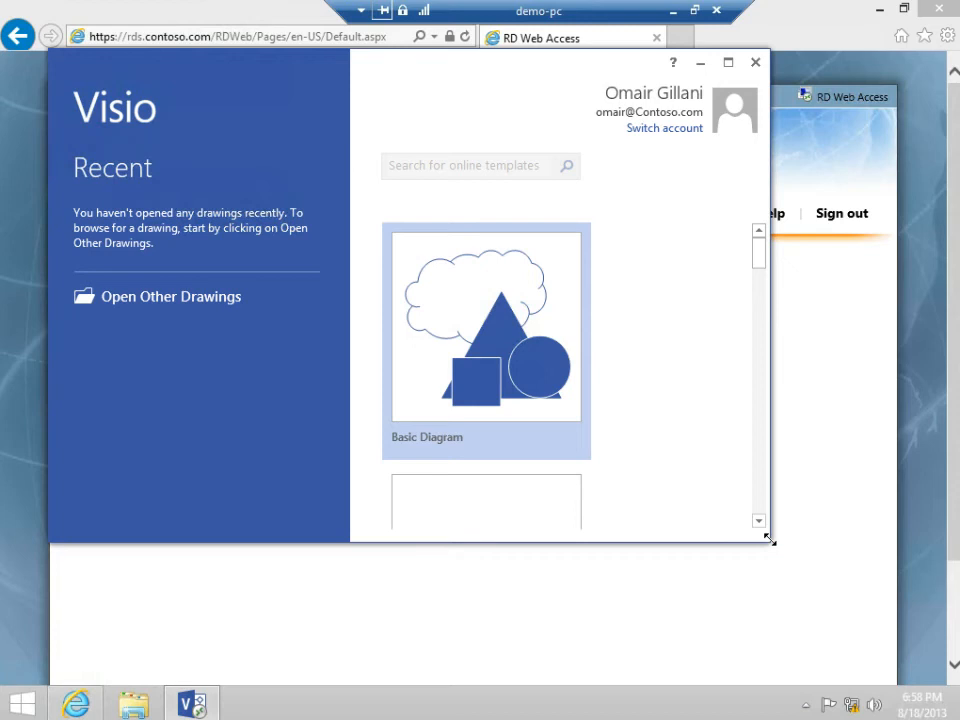
{"action": "left_click", "coordinate": [755, 62]}
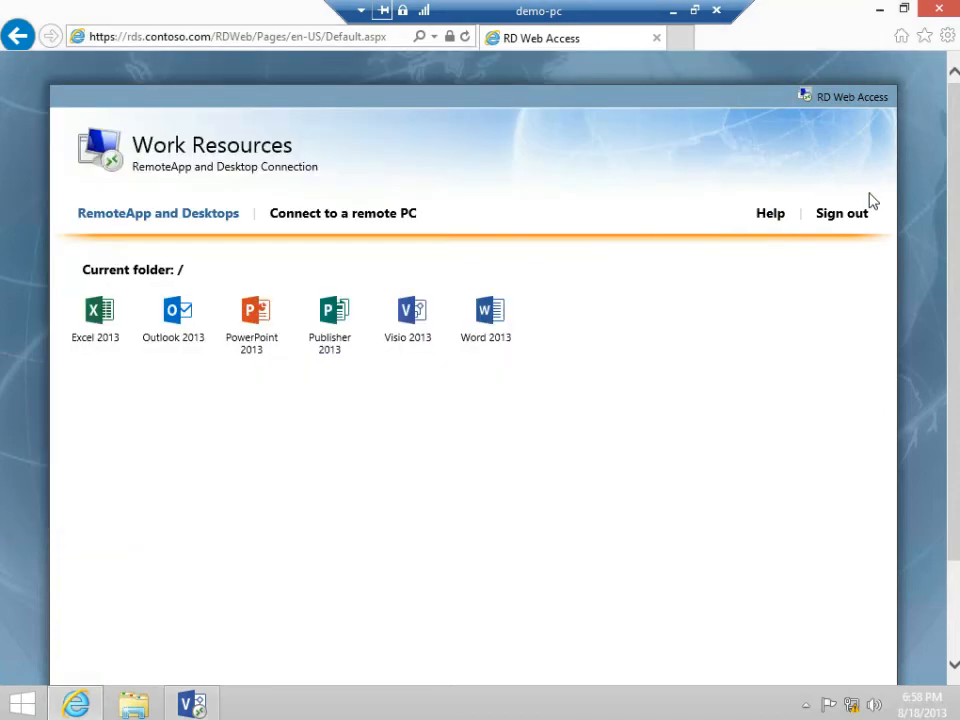
{"action": "left_click", "coordinate": [841, 213]}
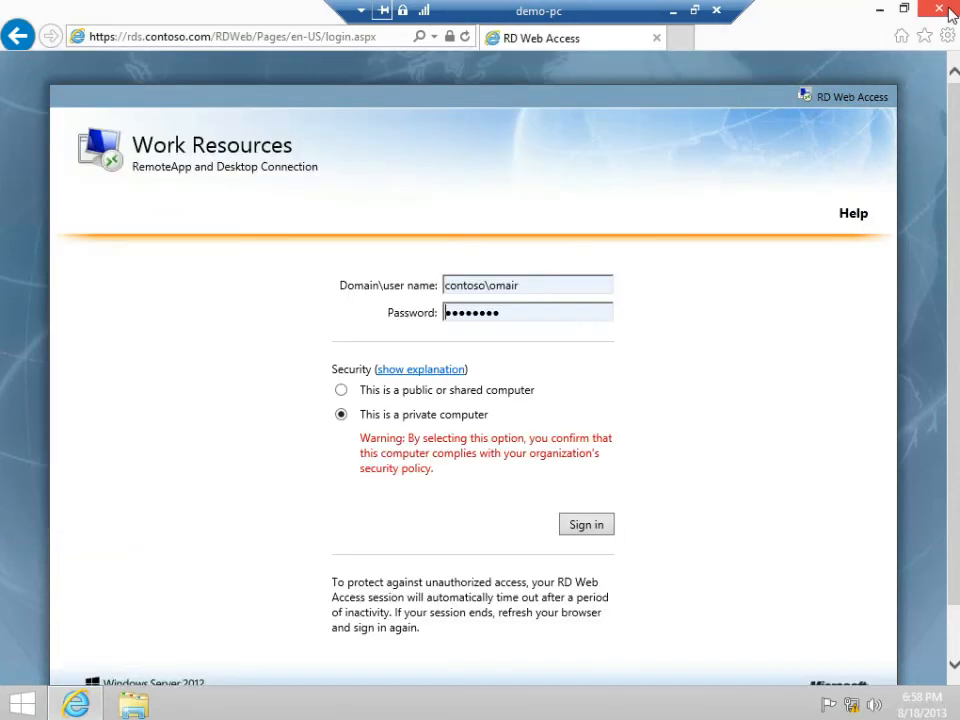
{"action": "left_click", "coordinate": [937, 9]}
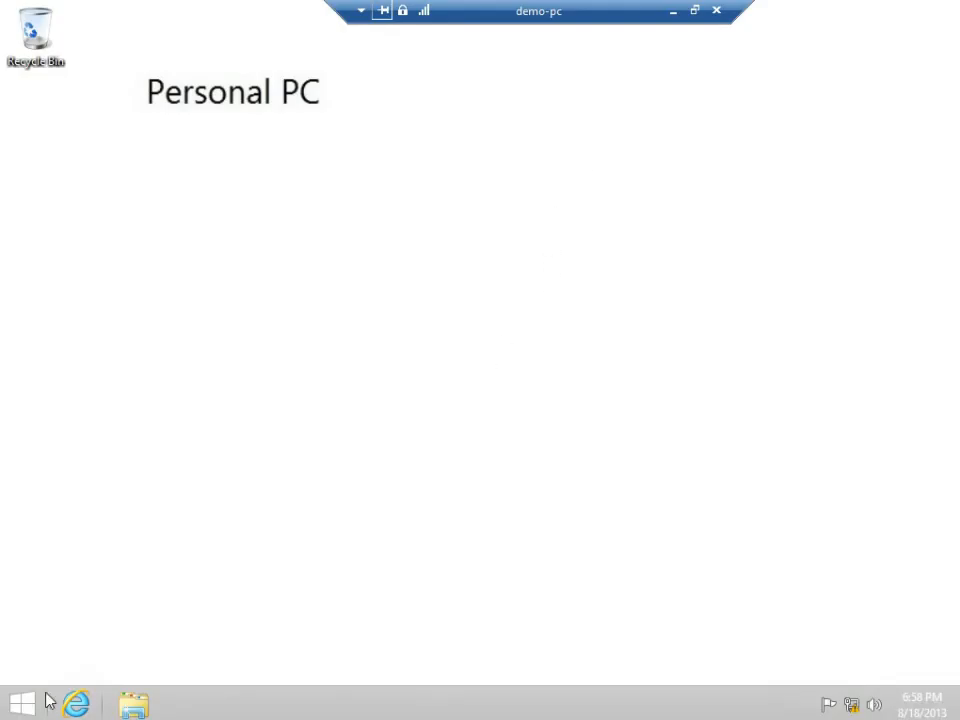
- Launch Remote Desktop from Start and go to Manage RemoteApp and desktops via Settings
{"action": "left_click", "coordinate": [20, 703]}
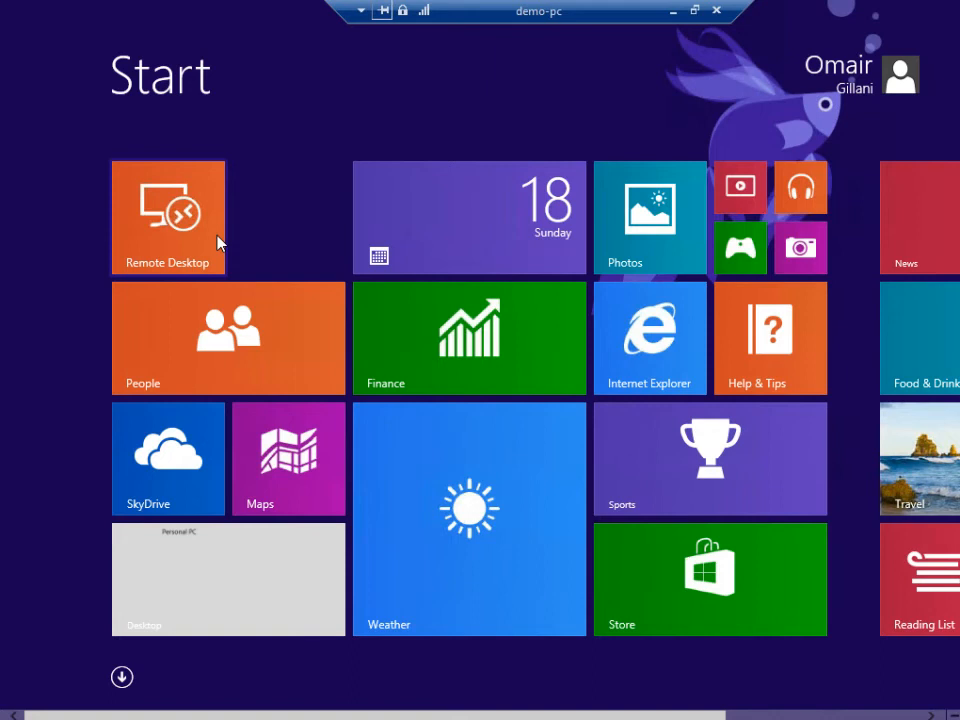
{"action": "left_click", "coordinate": [168, 217]}
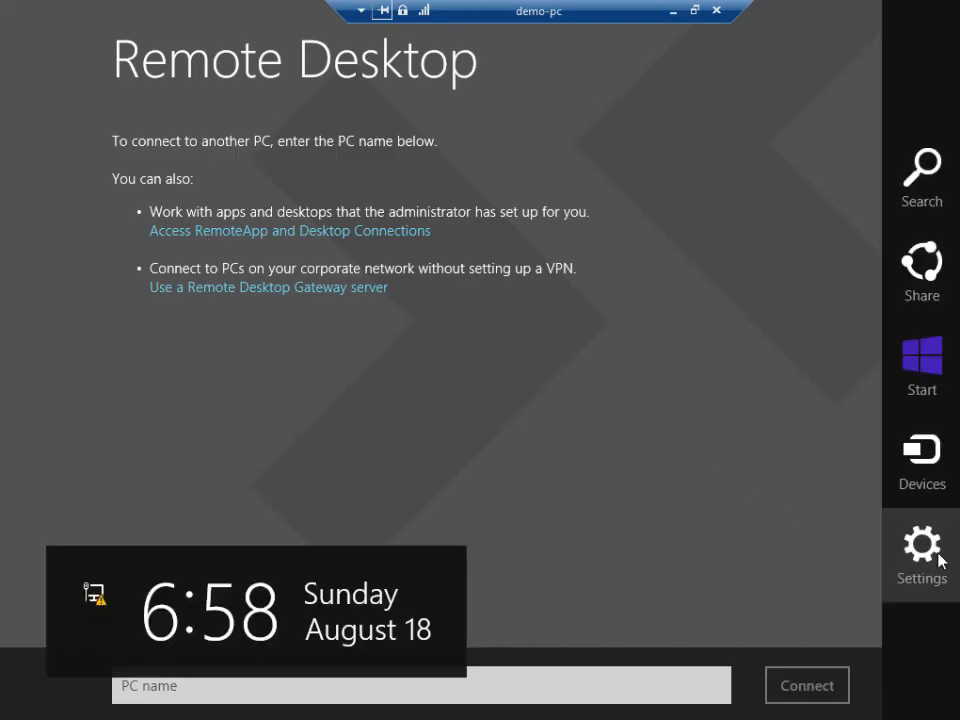
{"action": "left_click", "coordinate": [921, 545]}
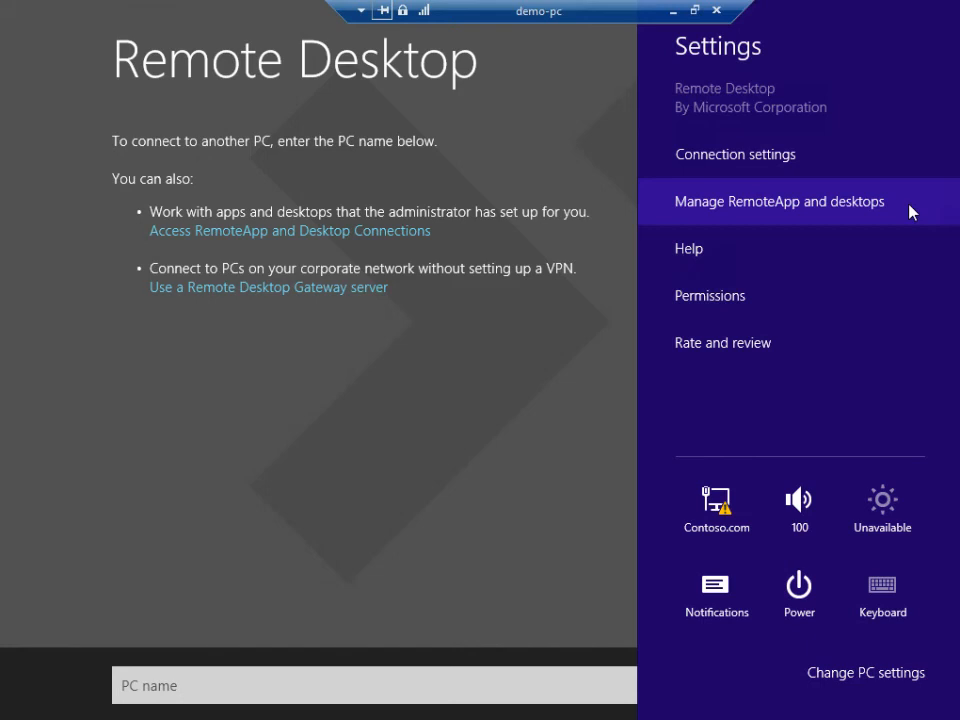
{"action": "left_click", "coordinate": [778, 201]}
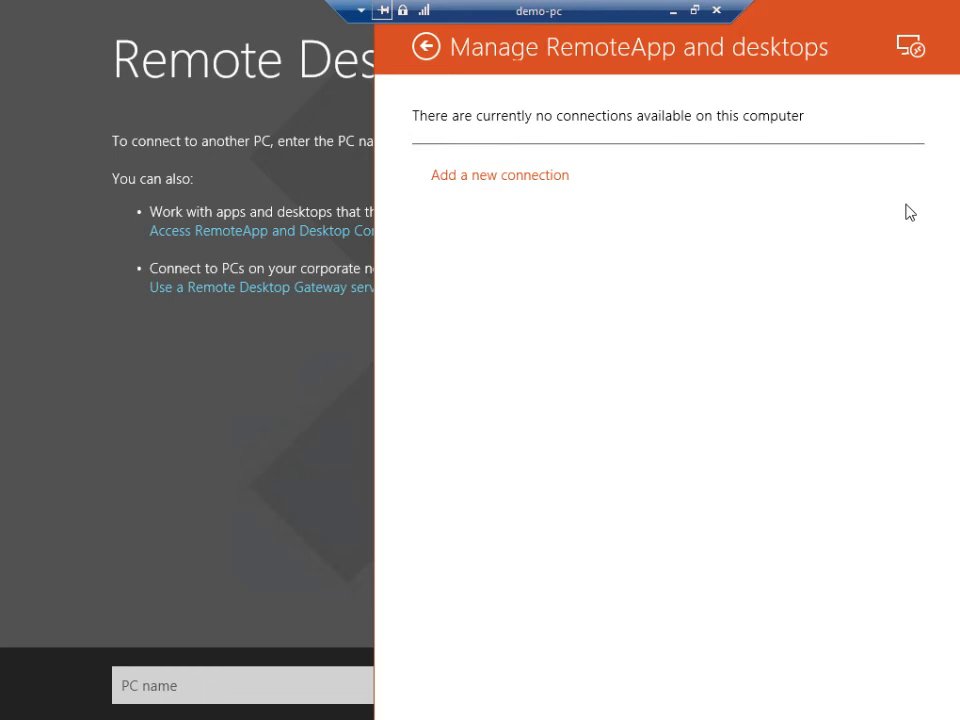
{"action": "mouse_move", "coordinate": [547, 183]}
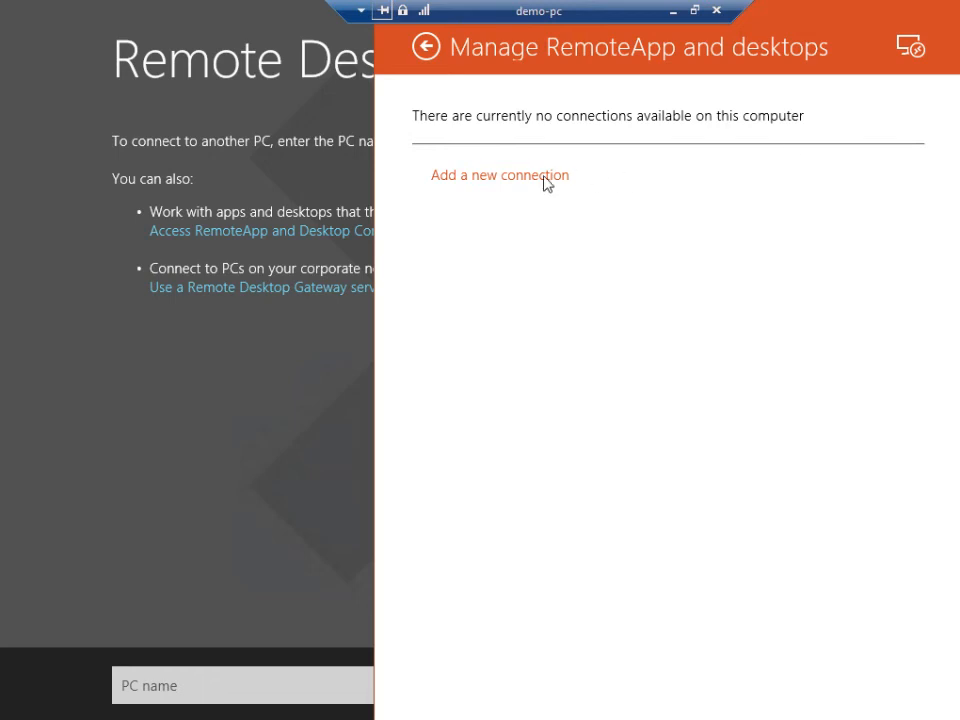
{"action": "left_click", "coordinate": [499, 175]}
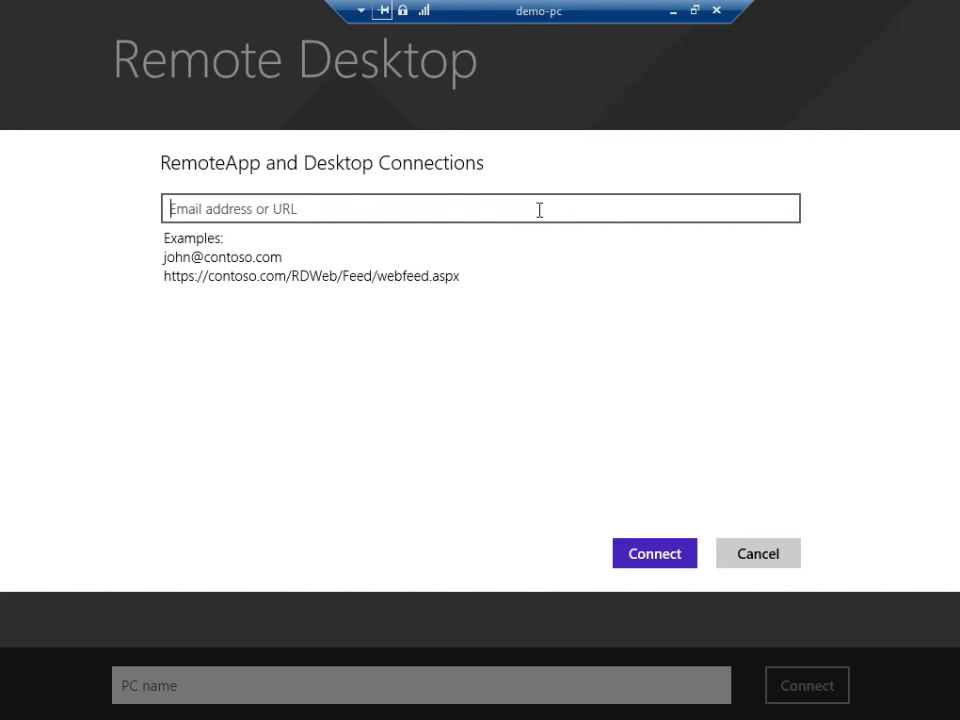
{"action": "type", "text": "oai"}
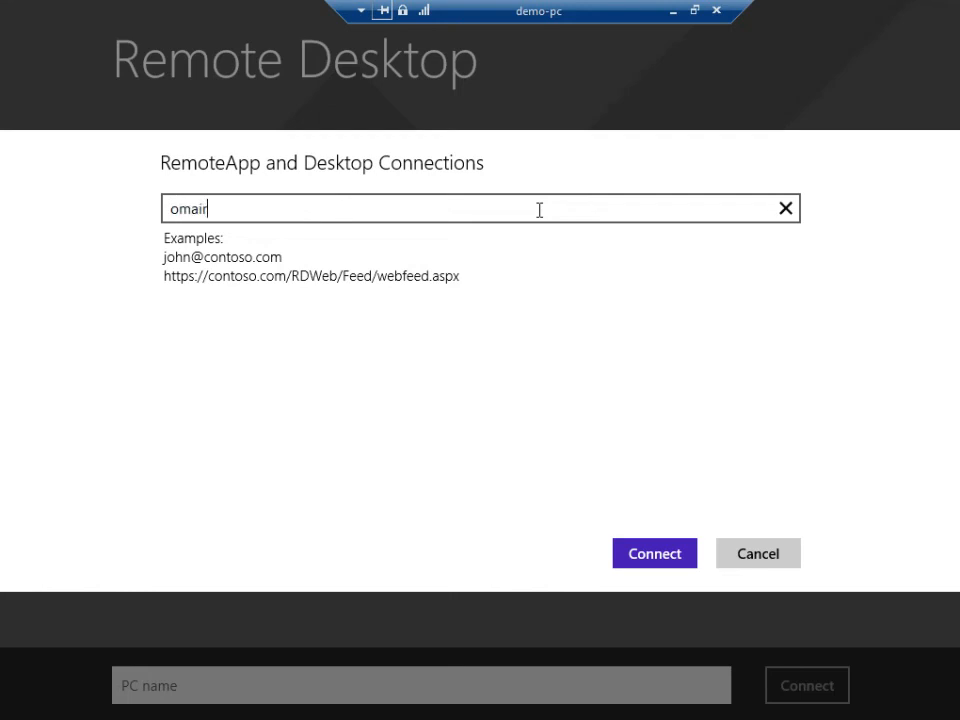
{"action": "type", "text": "@contoso"}
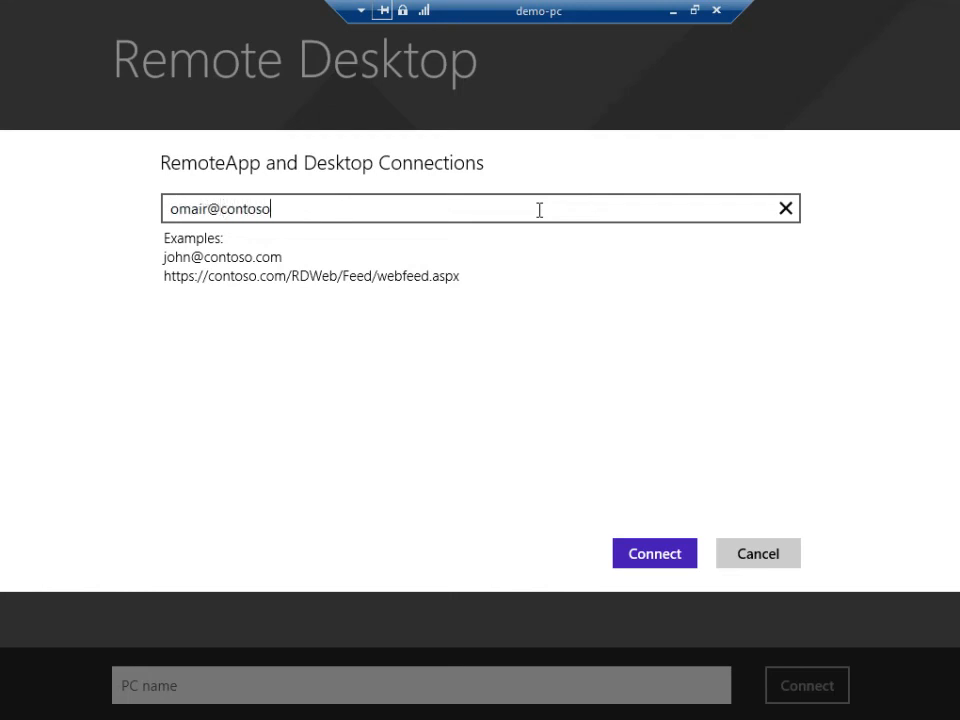
{"action": "type", "text": ".com"}
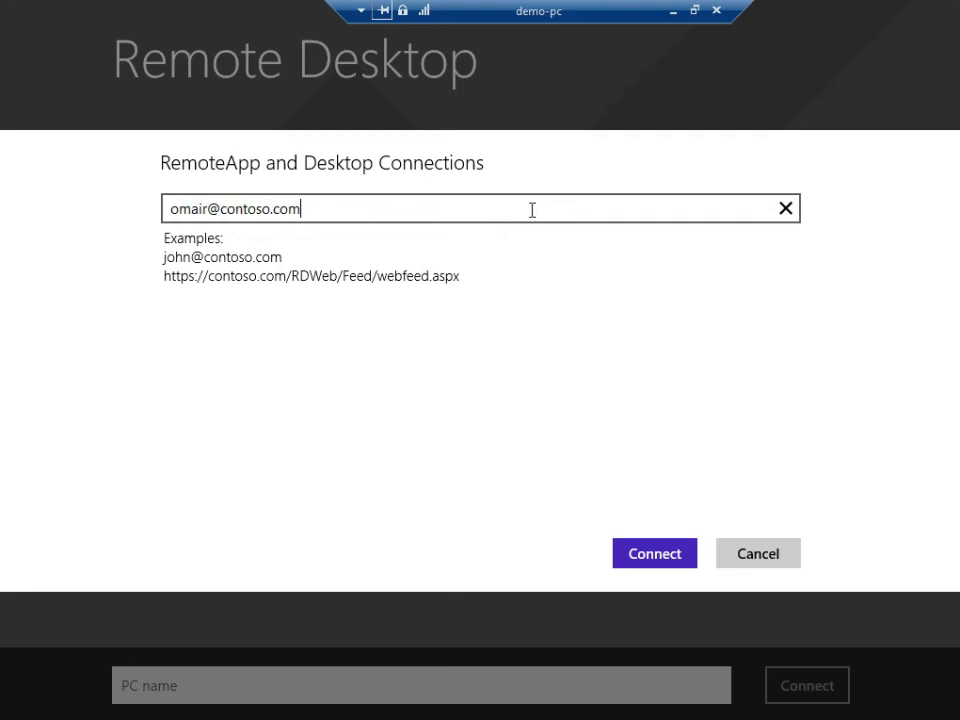
{"action": "left_click", "coordinate": [654, 553]}
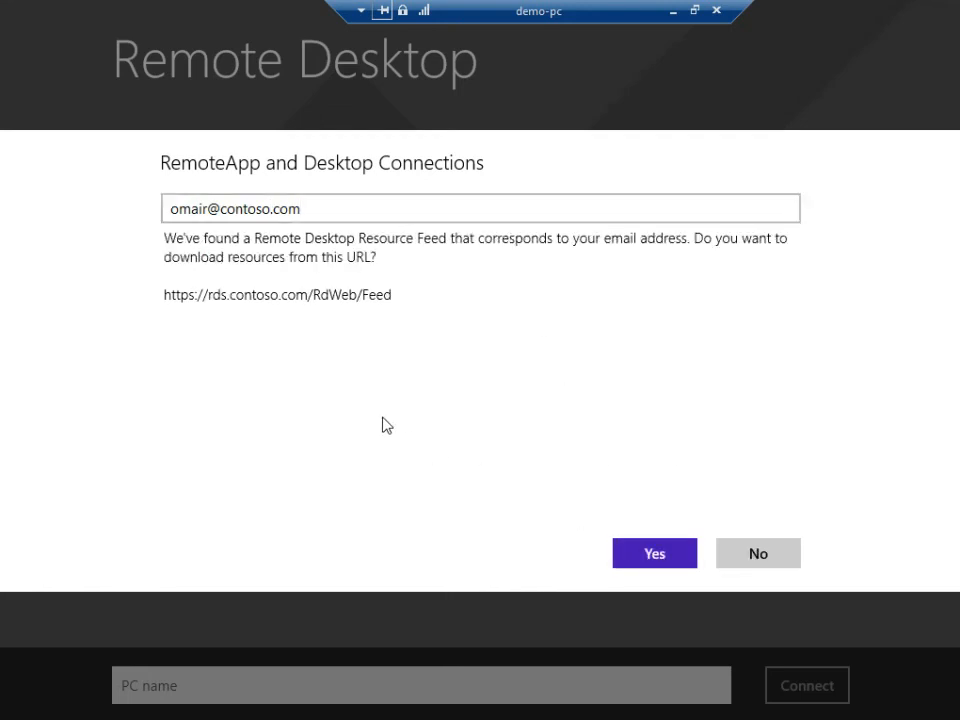
{"action": "mouse_move", "coordinate": [359, 280]}
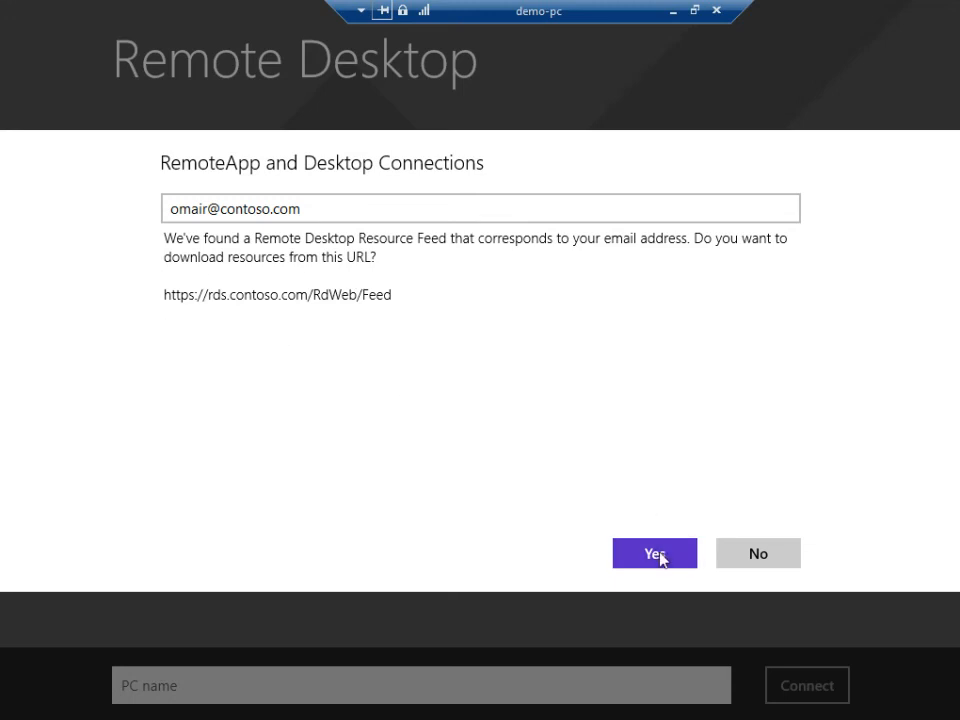
- Accept the rds.contoso.com feed and submit the sign-in credentials to subscribe
{"action": "left_click", "coordinate": [654, 553]}
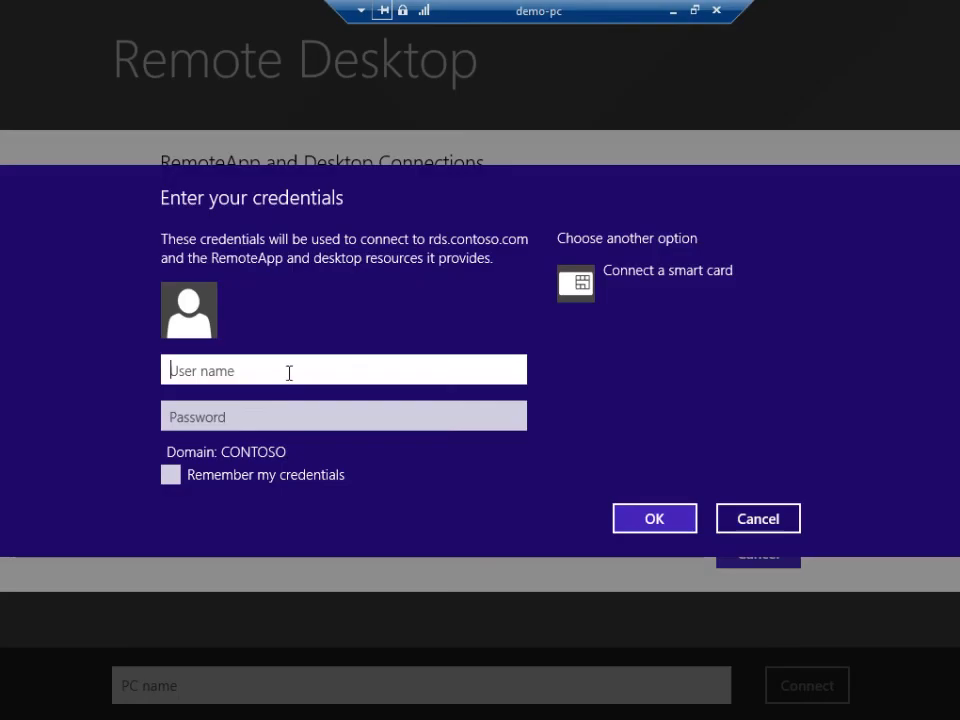
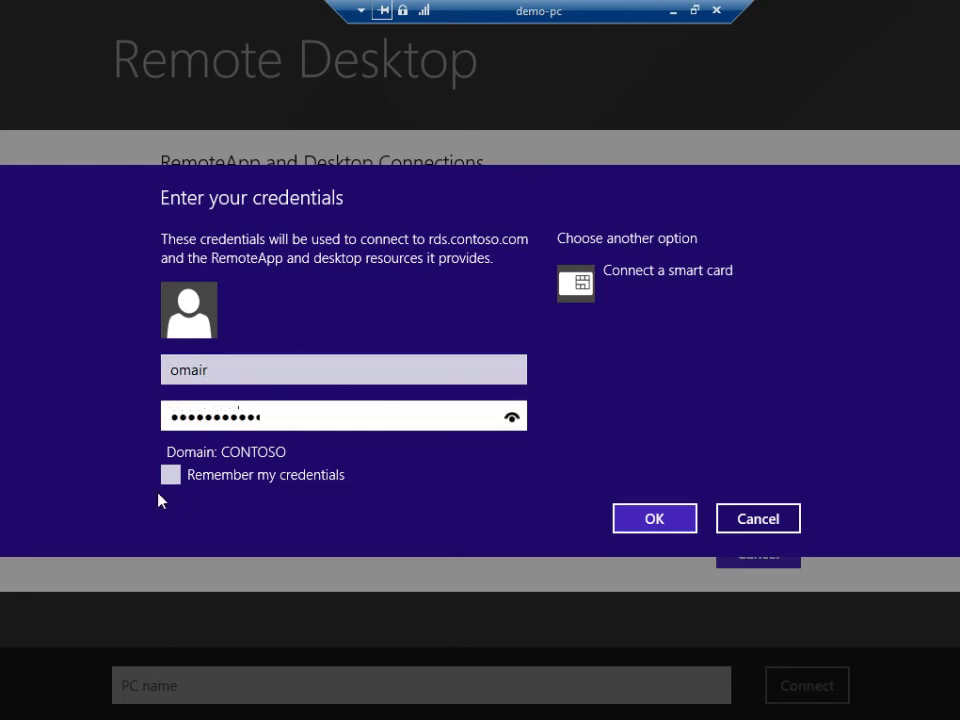
{"action": "left_click", "coordinate": [654, 518]}
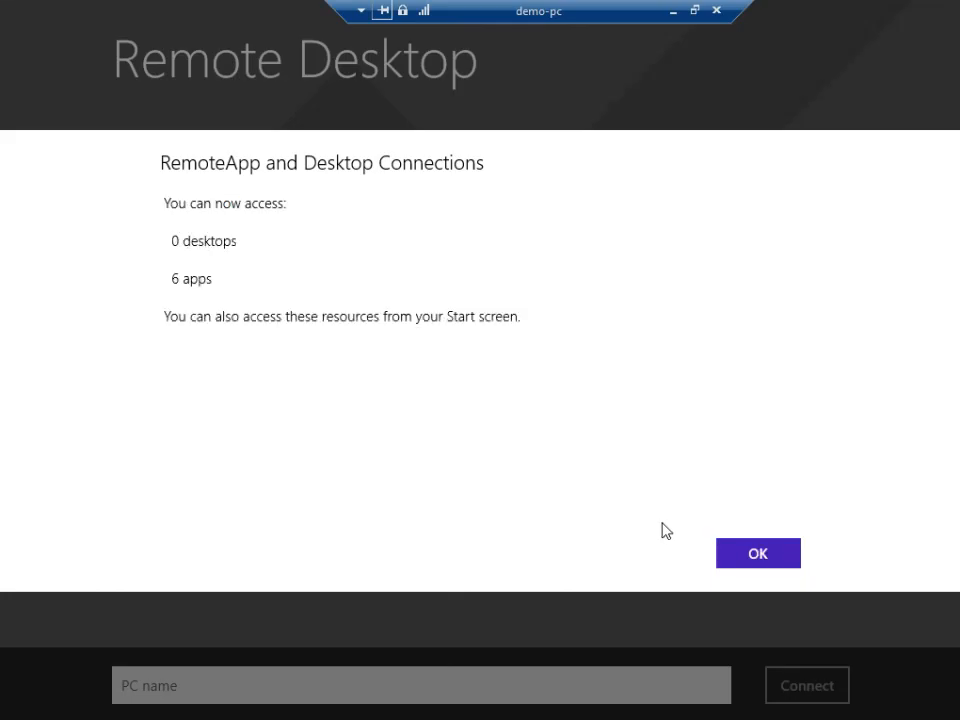
{"action": "mouse_move", "coordinate": [263, 278]}
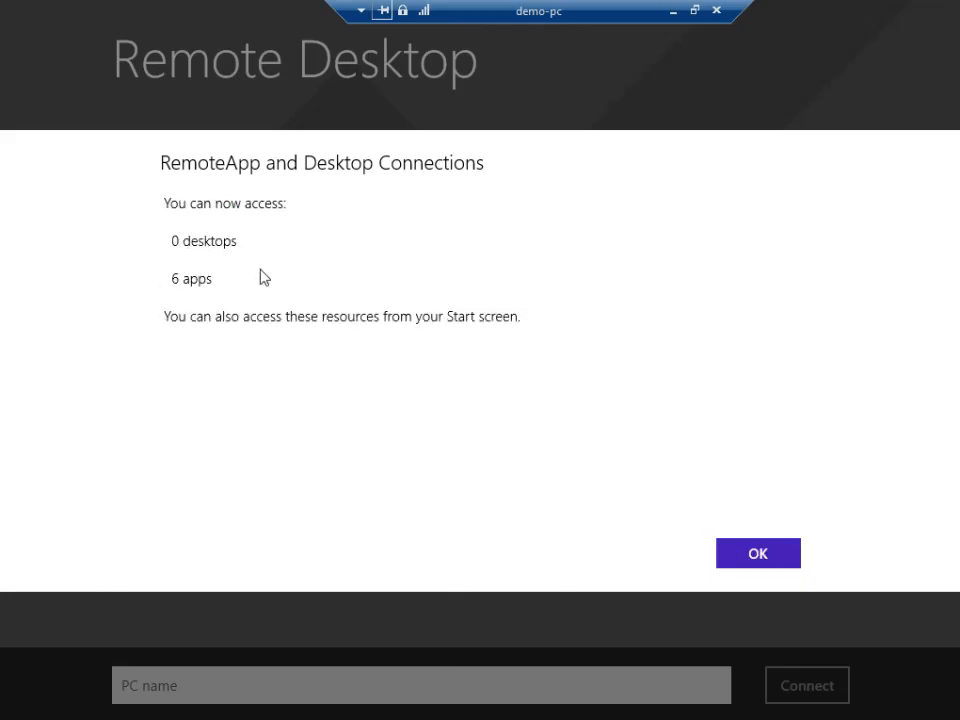
- Dismiss the 6 apps / 0 desktops summary and launch Visio 2013 as a RemoteApp
{"action": "left_click", "coordinate": [757, 553]}
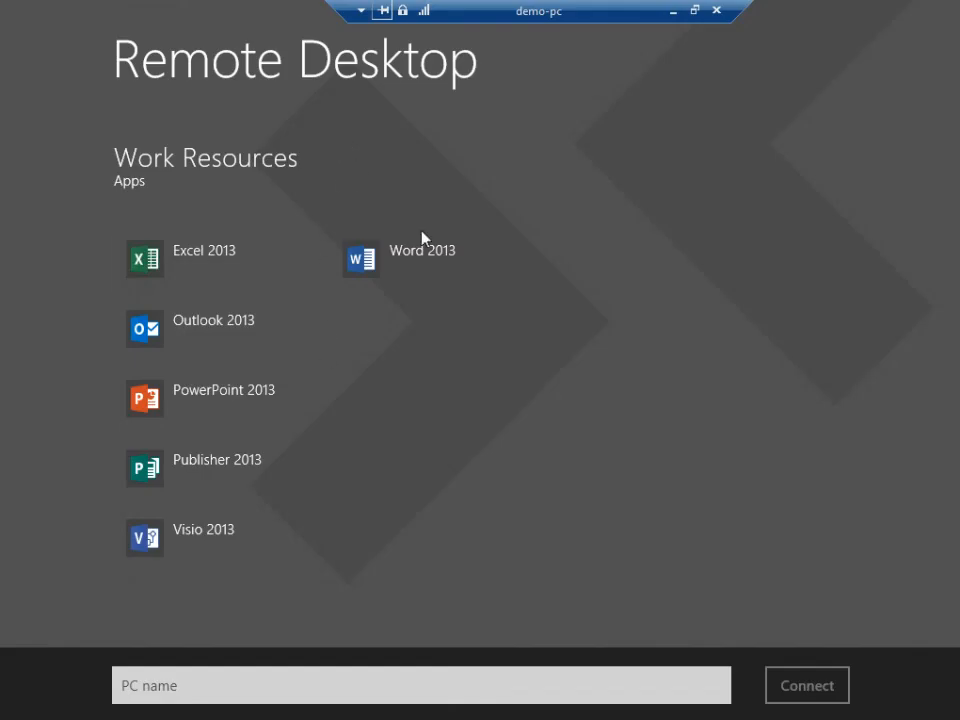
{"action": "mouse_move", "coordinate": [470, 510]}
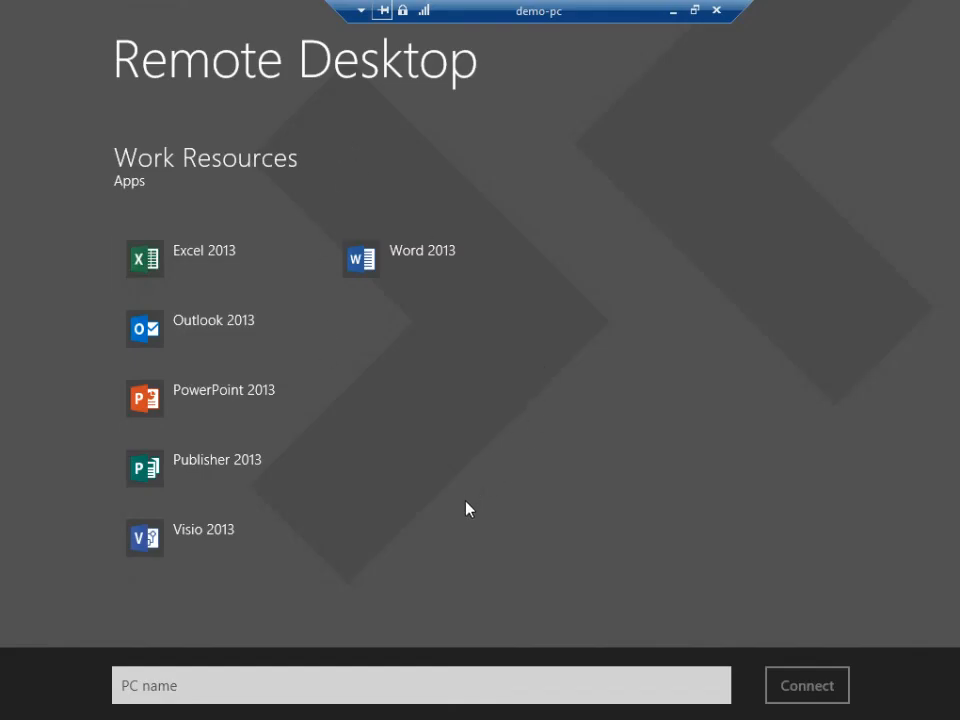
{"action": "double_click", "coordinate": [143, 537]}
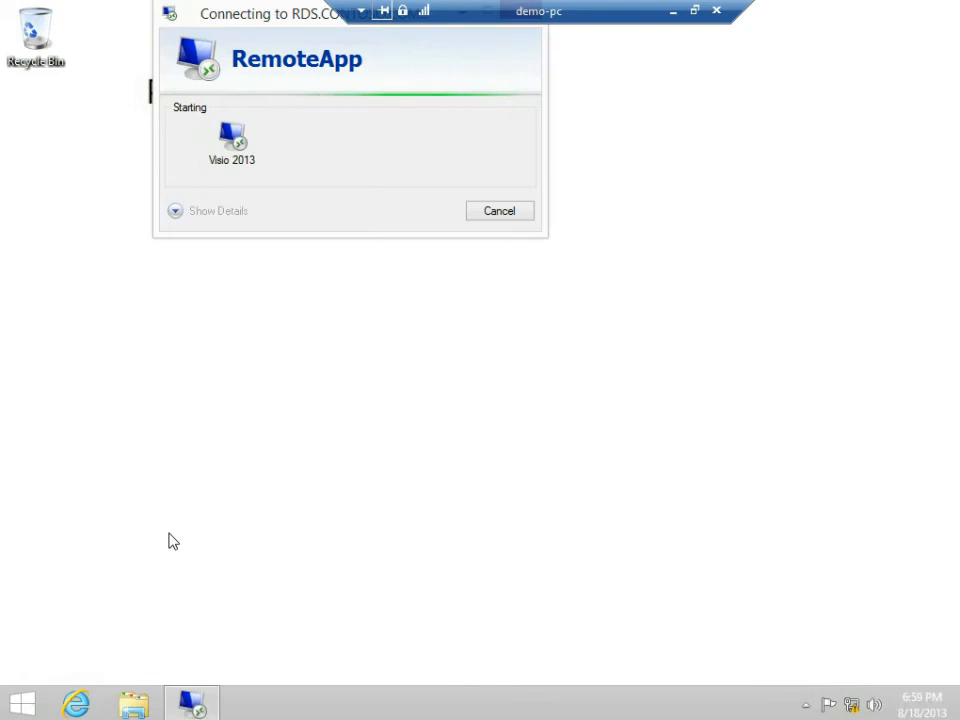